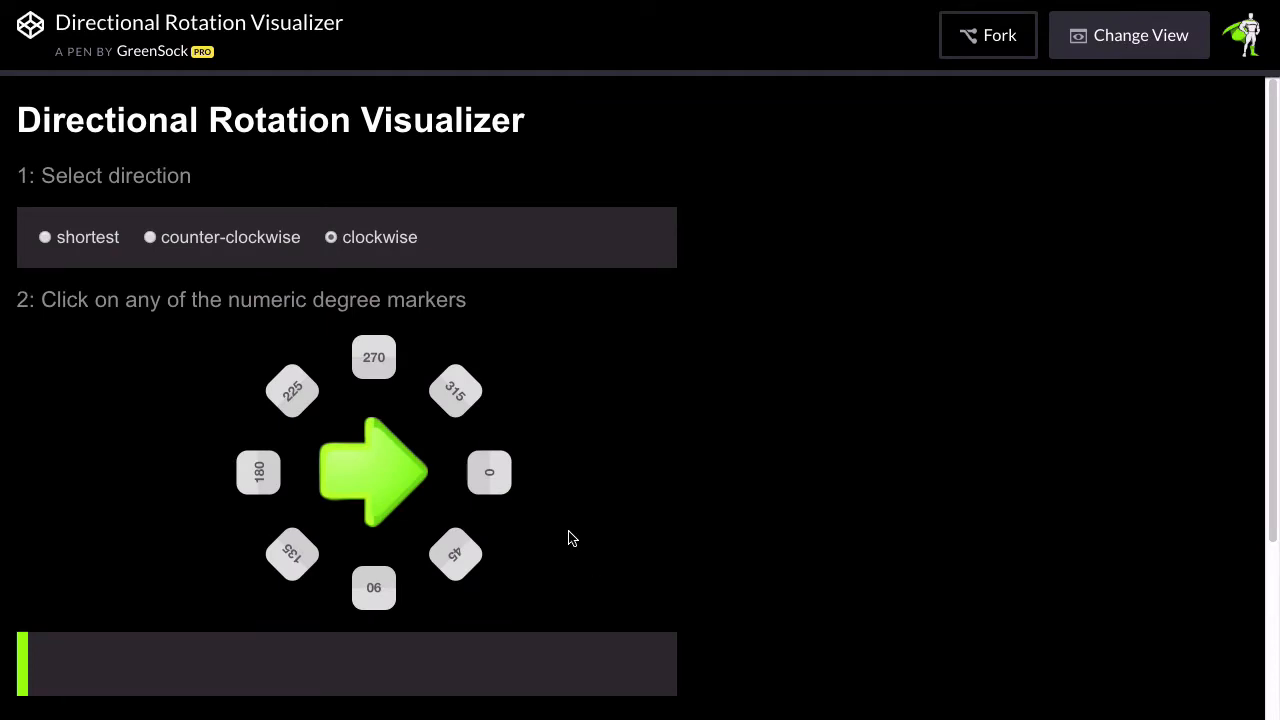
Rotate the arrow clockwise to the 45° marker, showing the 45_cw TweenLite line.
{"action": "left_click", "coordinate": [455, 555]}
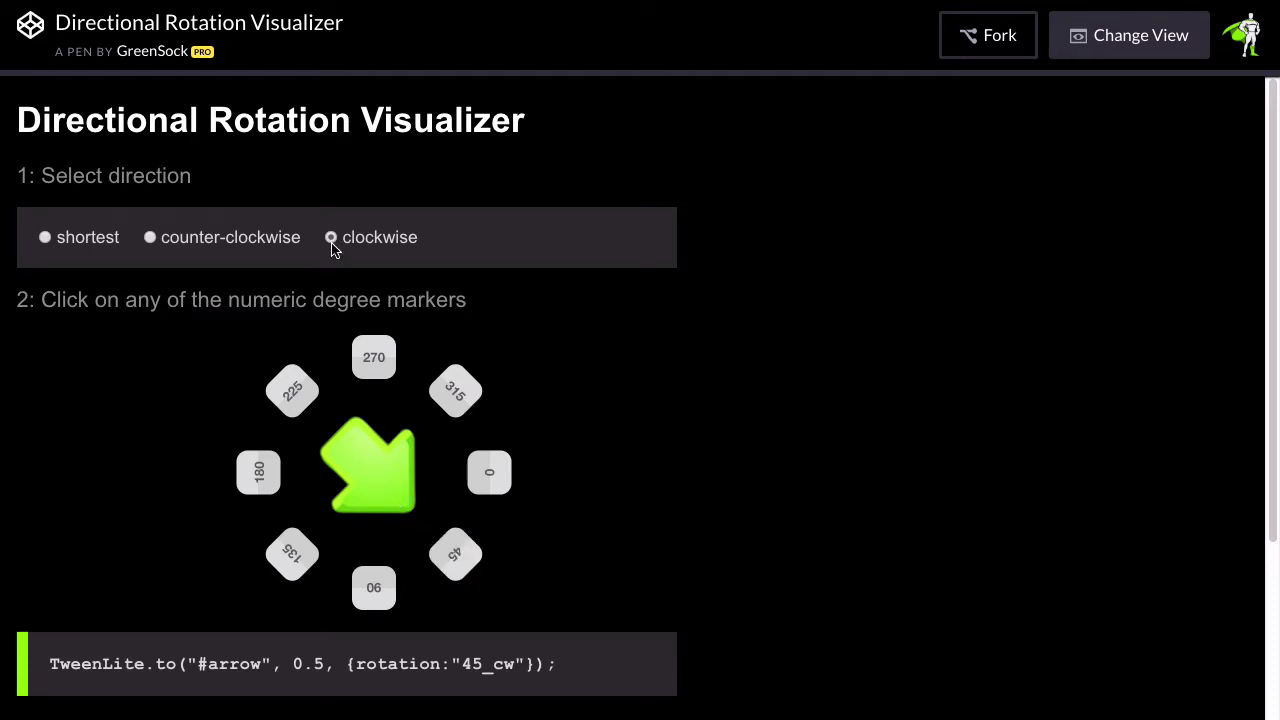
With clockwise kept, turn the arrow to 135°, then to 180° three times.
{"action": "left_click", "coordinate": [331, 237]}
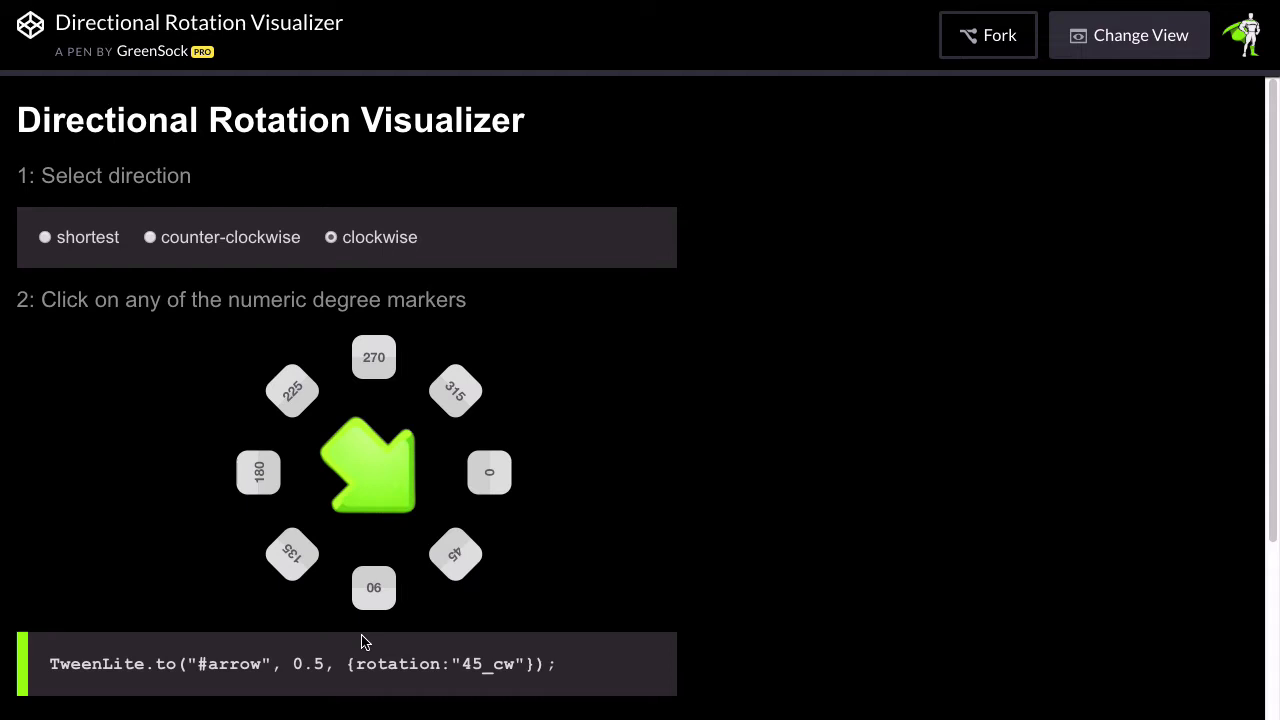
{"action": "left_click", "coordinate": [291, 553]}
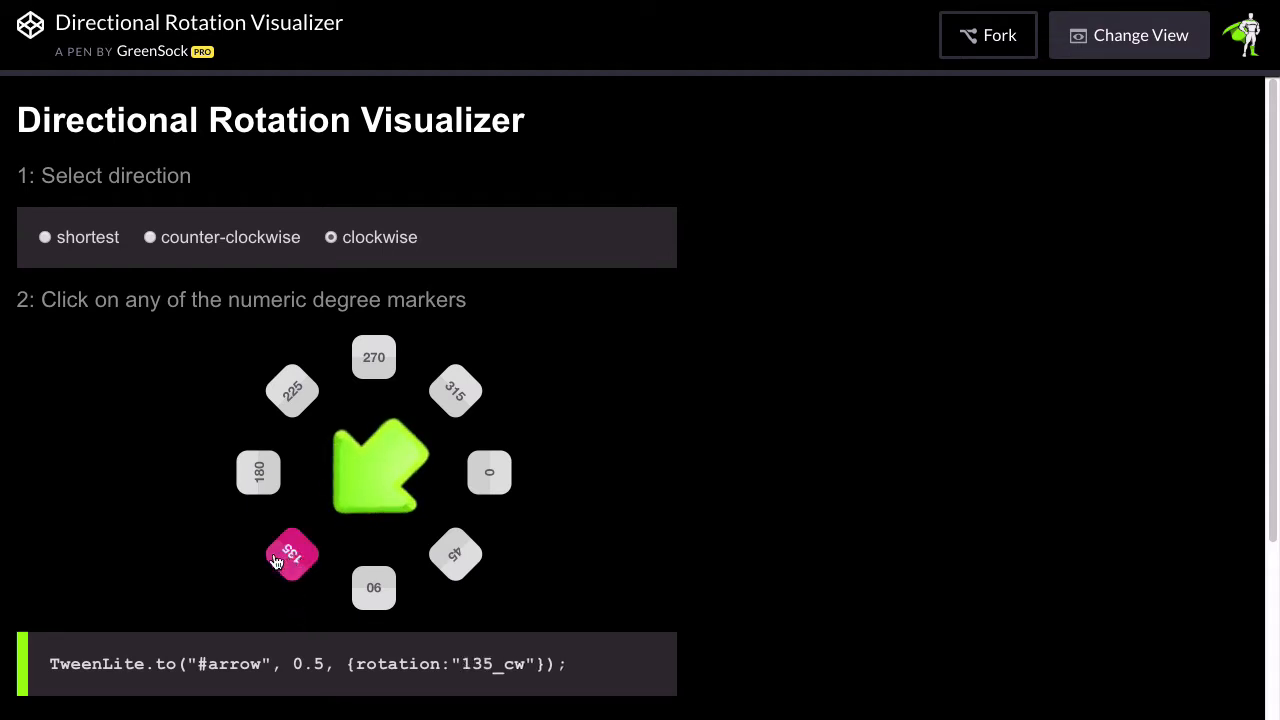
{"action": "left_click", "coordinate": [258, 472]}
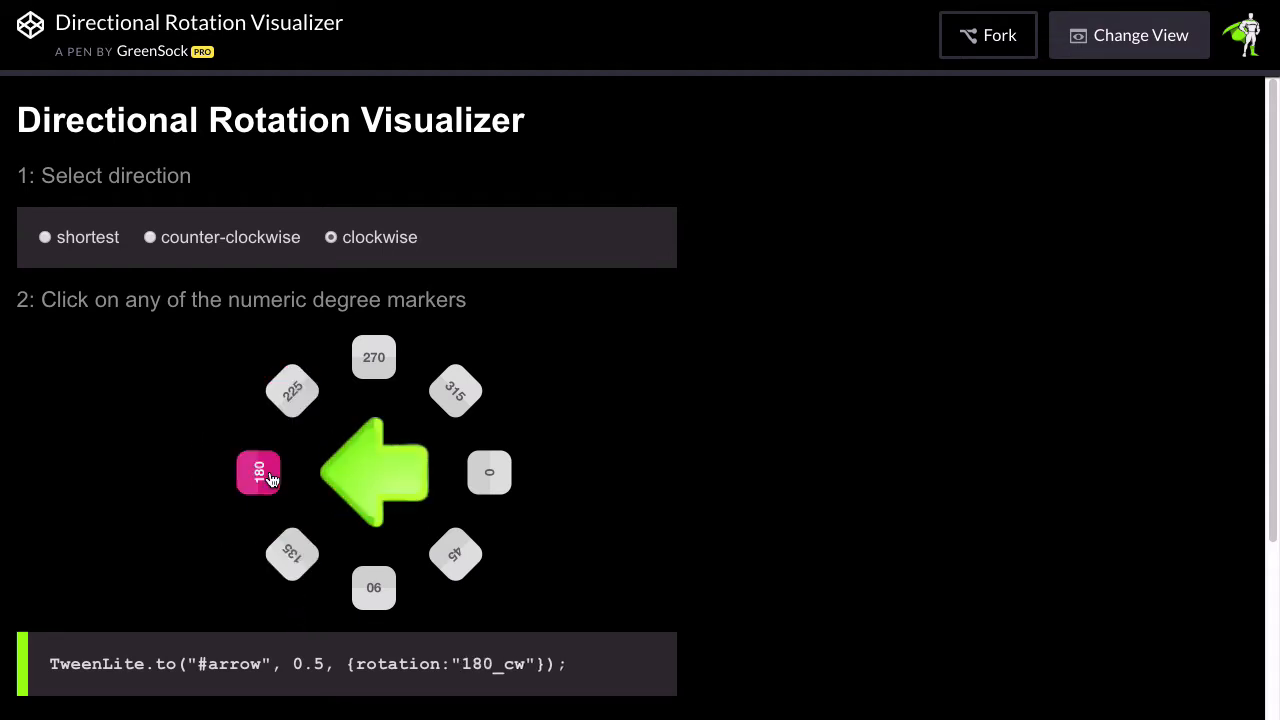
{"action": "left_click", "coordinate": [258, 472]}
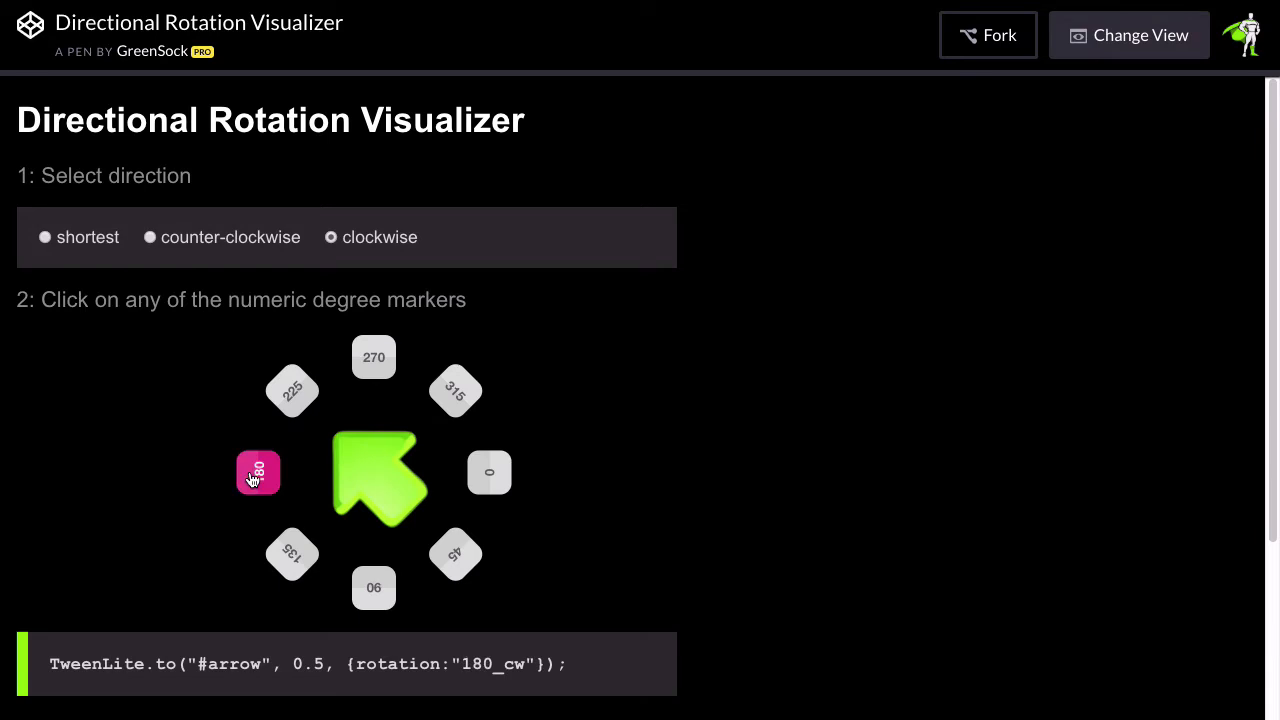
{"action": "left_click", "coordinate": [258, 472]}
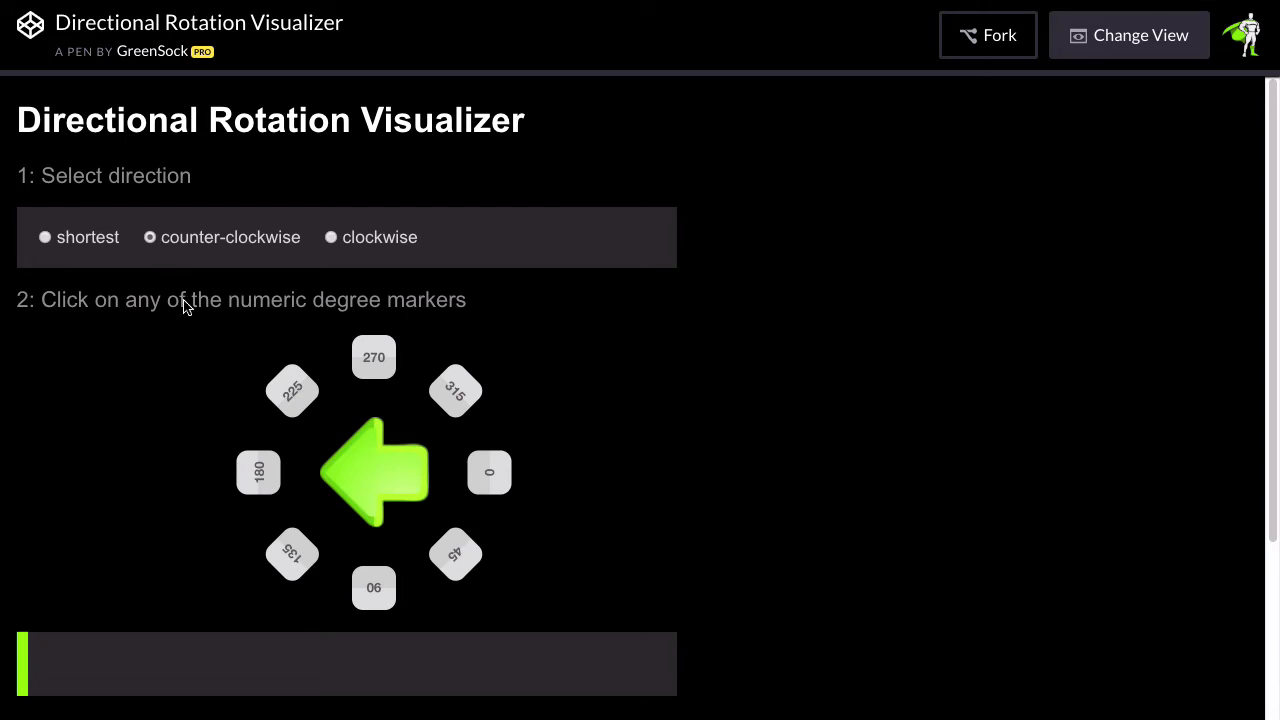
{"action": "mouse_move", "coordinate": [251, 564]}
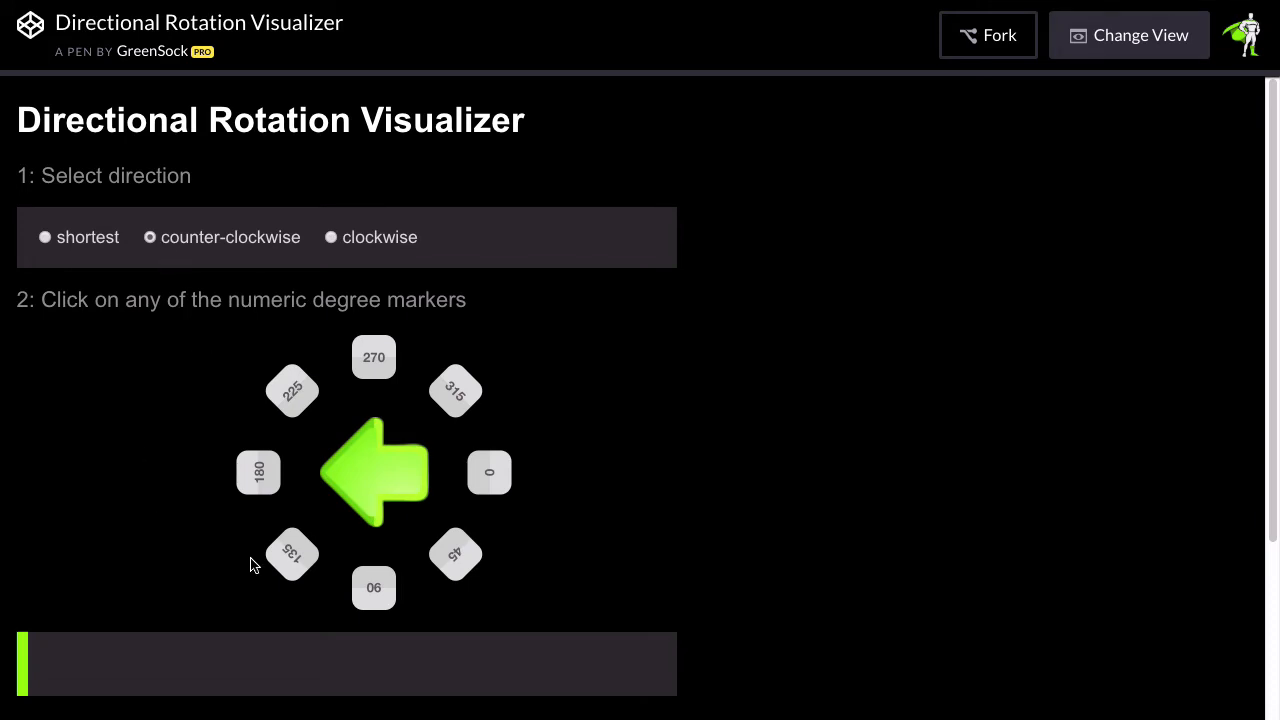
Turn the arrow counter-clockwise to 90°, 270°, 225°, 270° and 315°.
{"action": "left_click", "coordinate": [291, 554]}
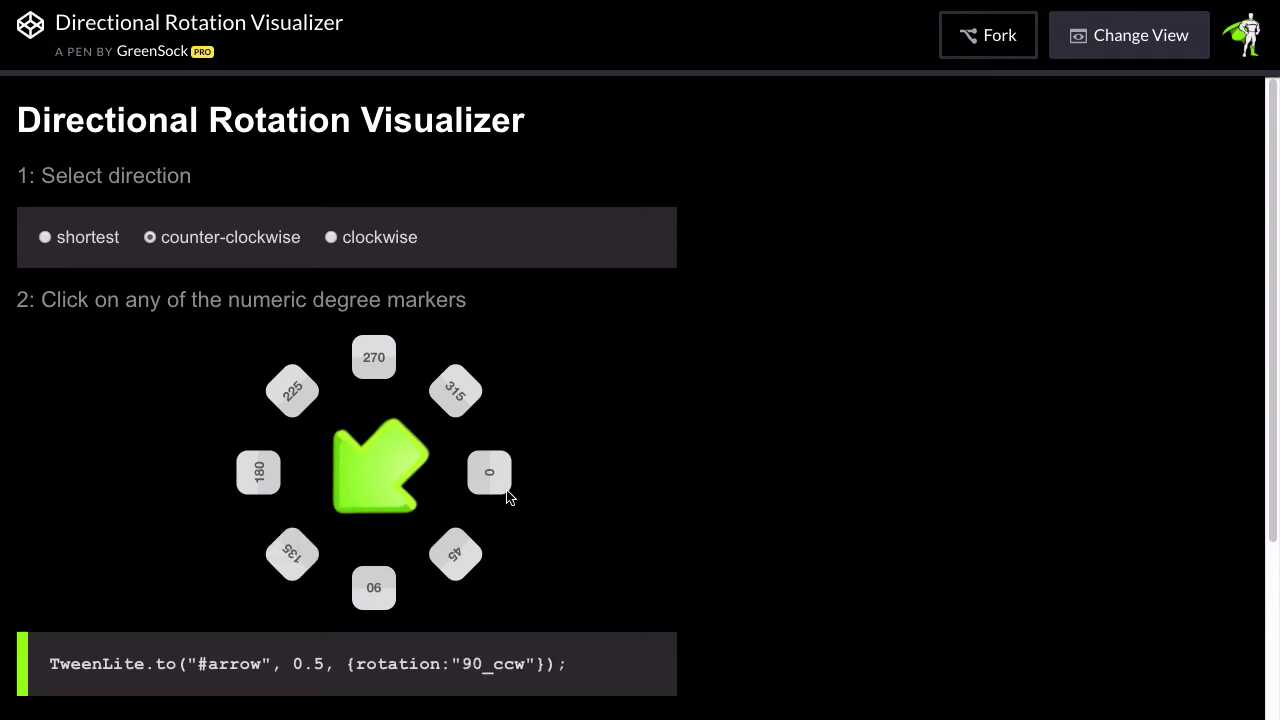
{"action": "left_click", "coordinate": [373, 357]}
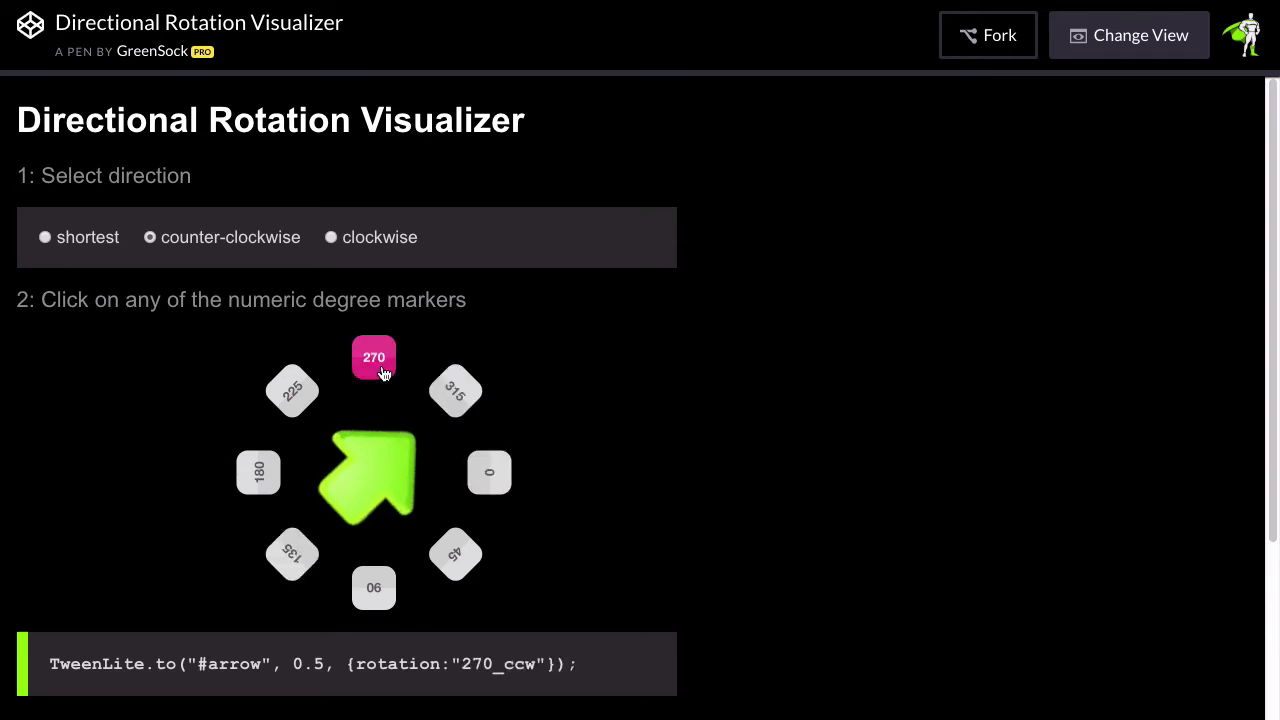
{"action": "left_click", "coordinate": [292, 391]}
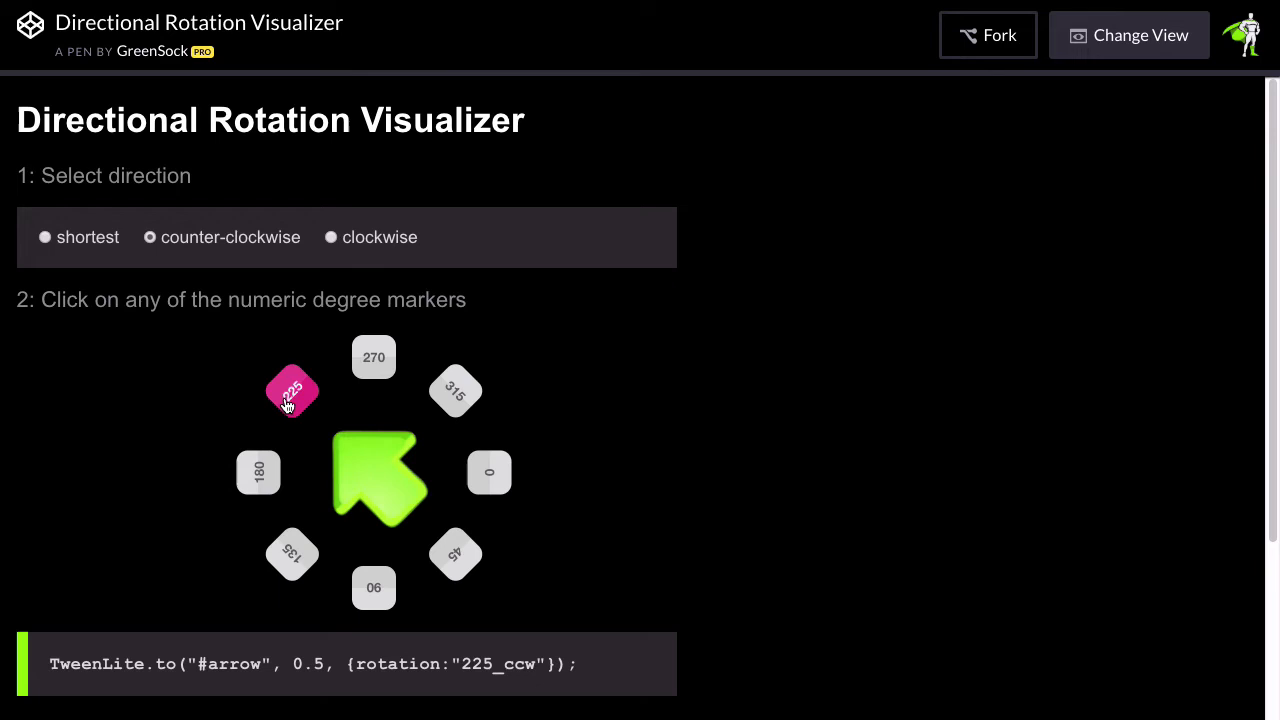
{"action": "left_click", "coordinate": [373, 357]}
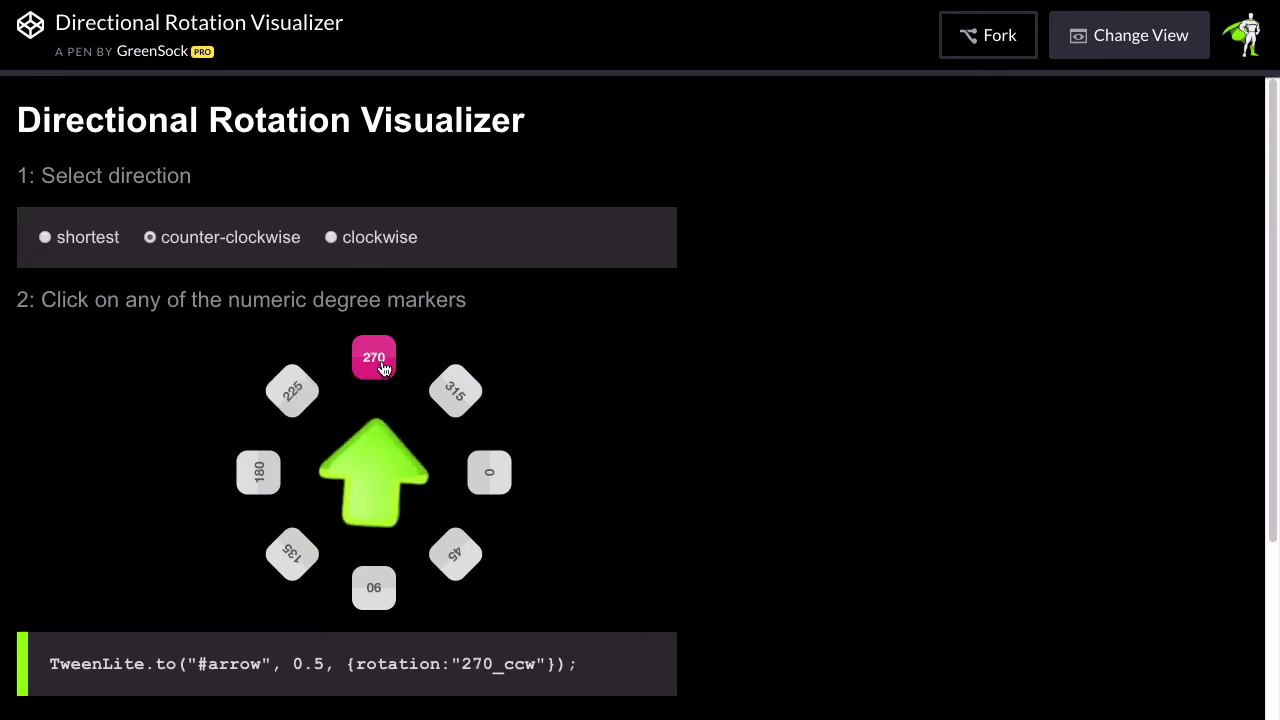
{"action": "left_click", "coordinate": [455, 391]}
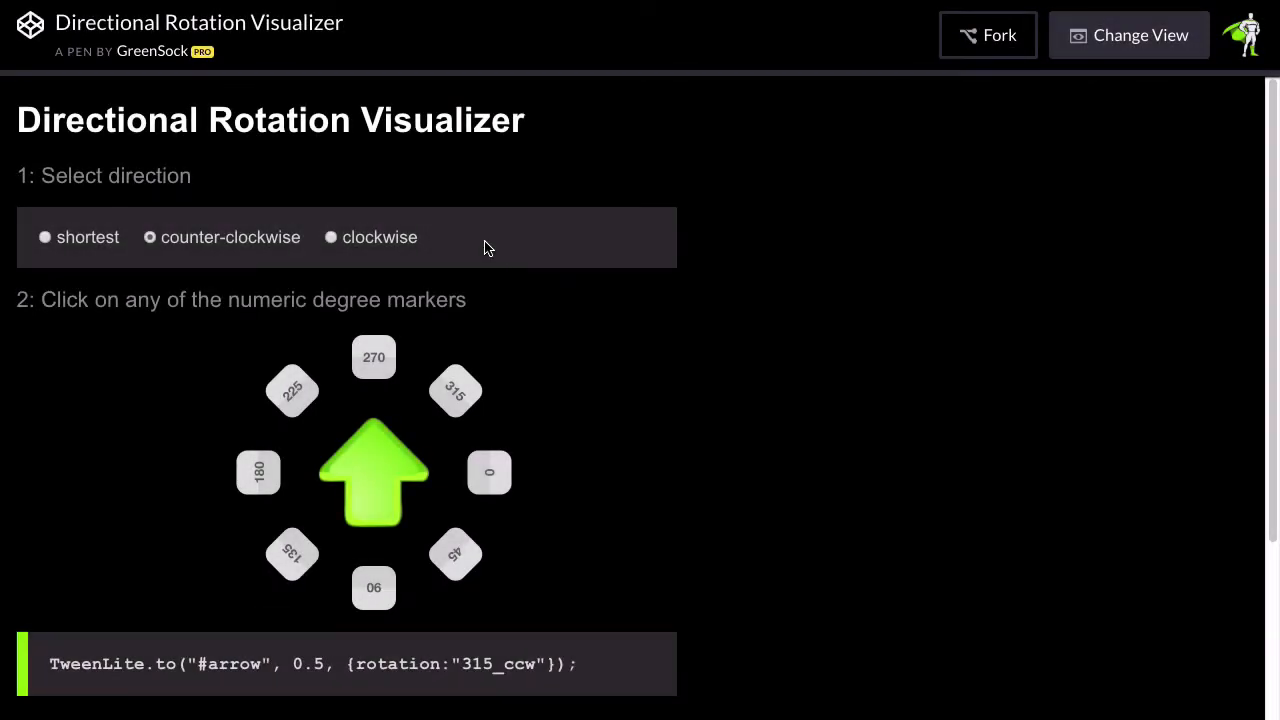
Select shortest, then send the arrow to 315°, 225° twice, 270°, 0° twice and 225°.
{"action": "left_click", "coordinate": [45, 237]}
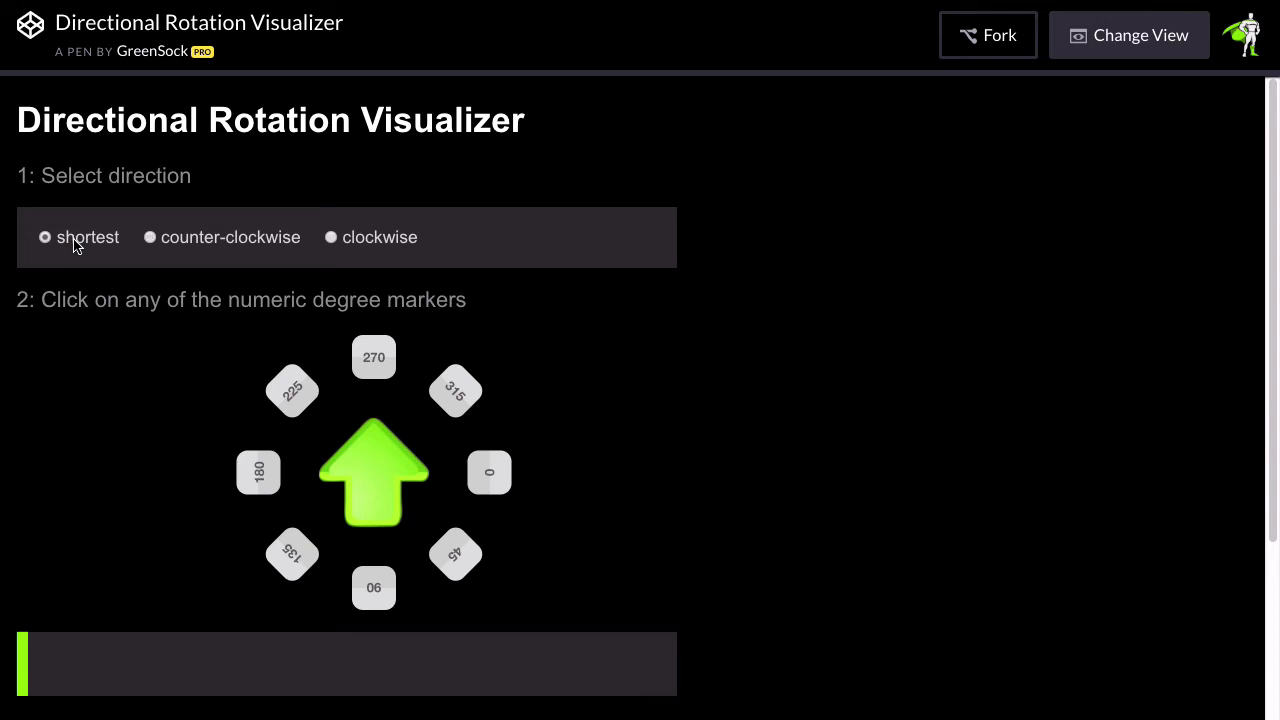
{"action": "mouse_move", "coordinate": [415, 334]}
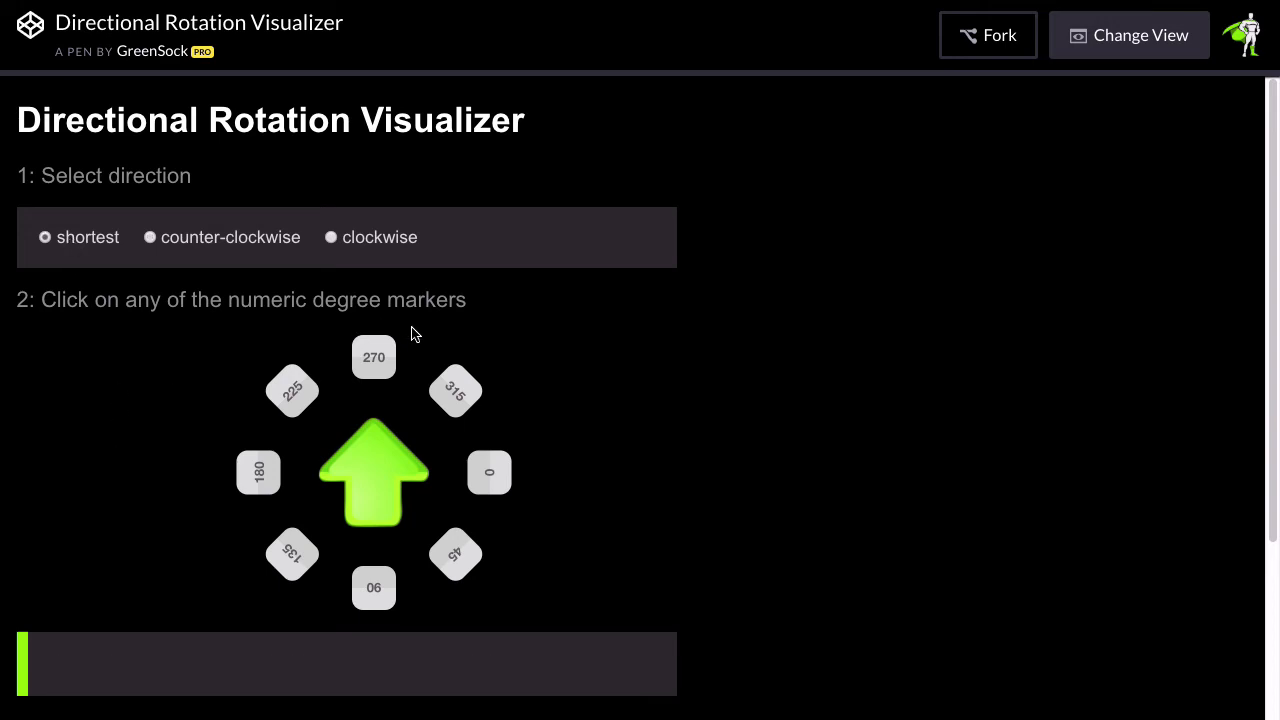
{"action": "left_click", "coordinate": [455, 390]}
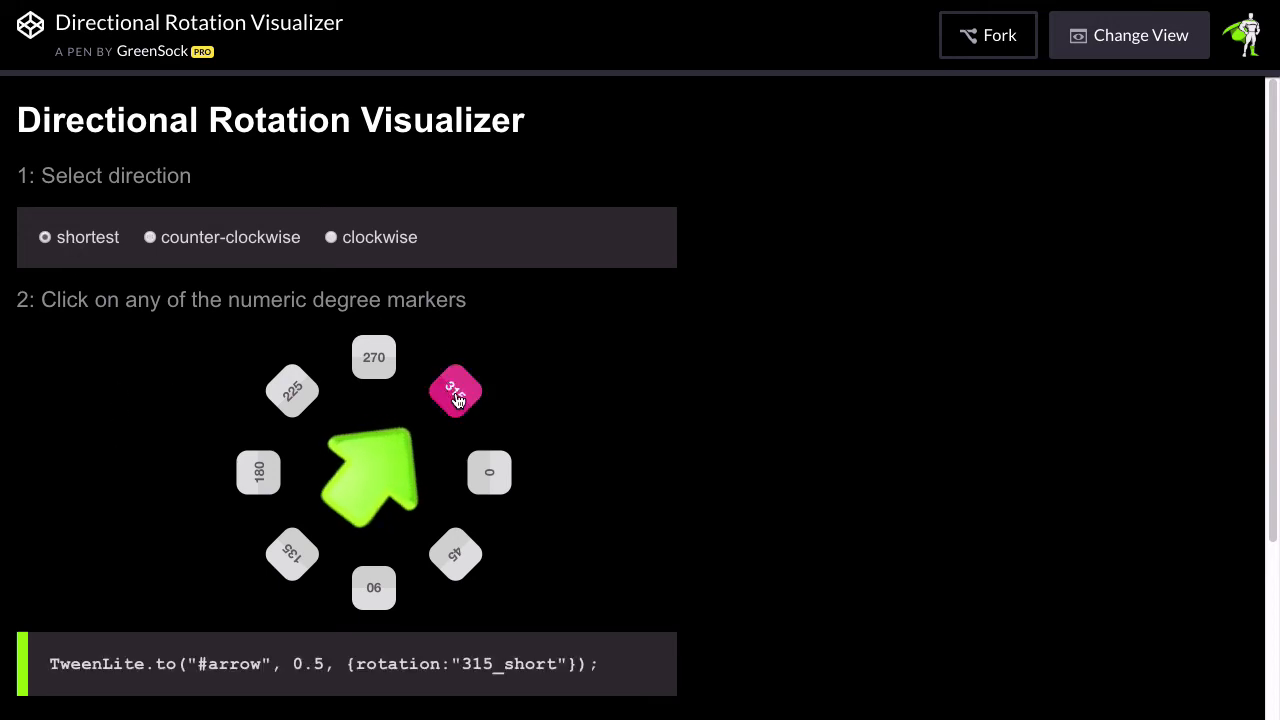
{"action": "left_click", "coordinate": [292, 390]}
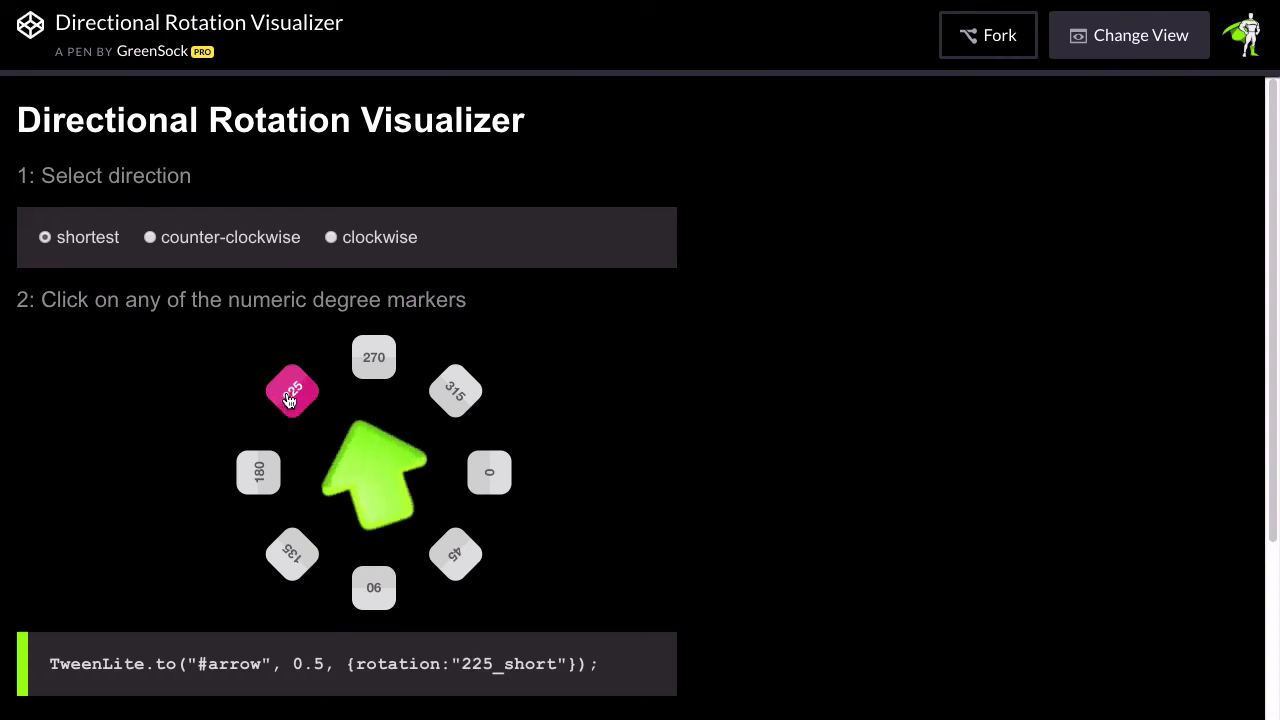
{"action": "left_click", "coordinate": [291, 390]}
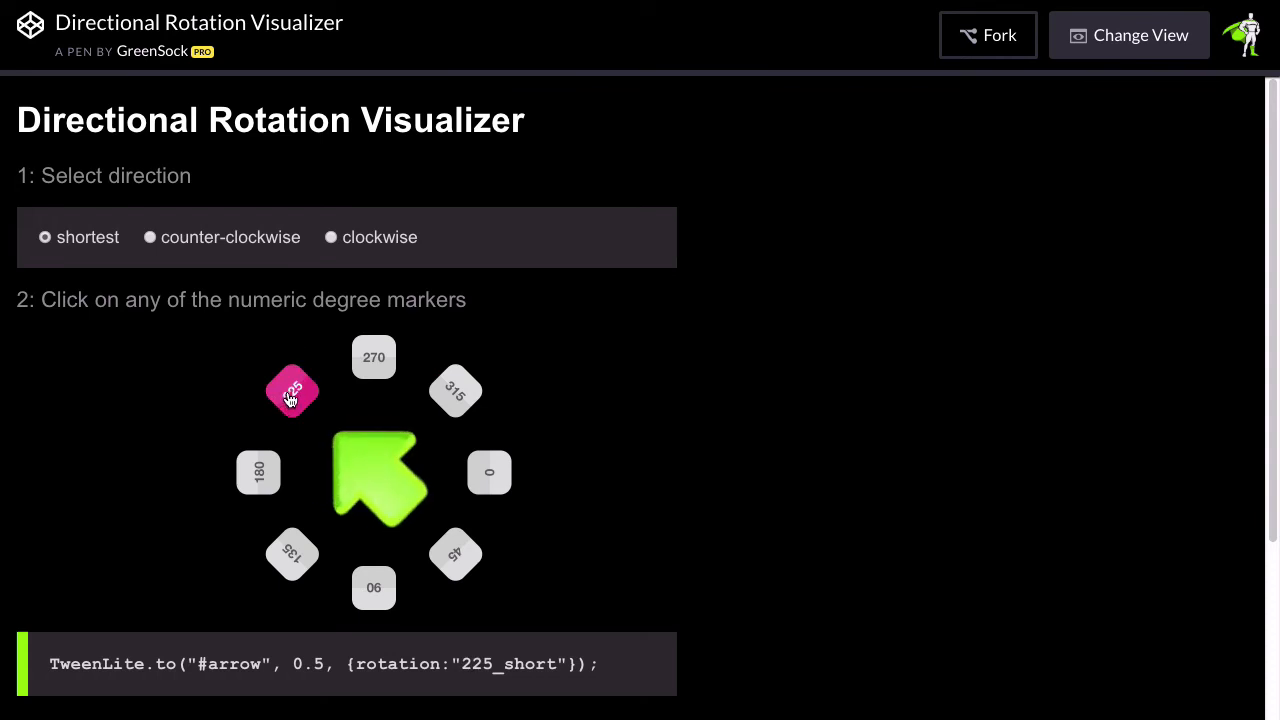
{"action": "left_click", "coordinate": [373, 357]}
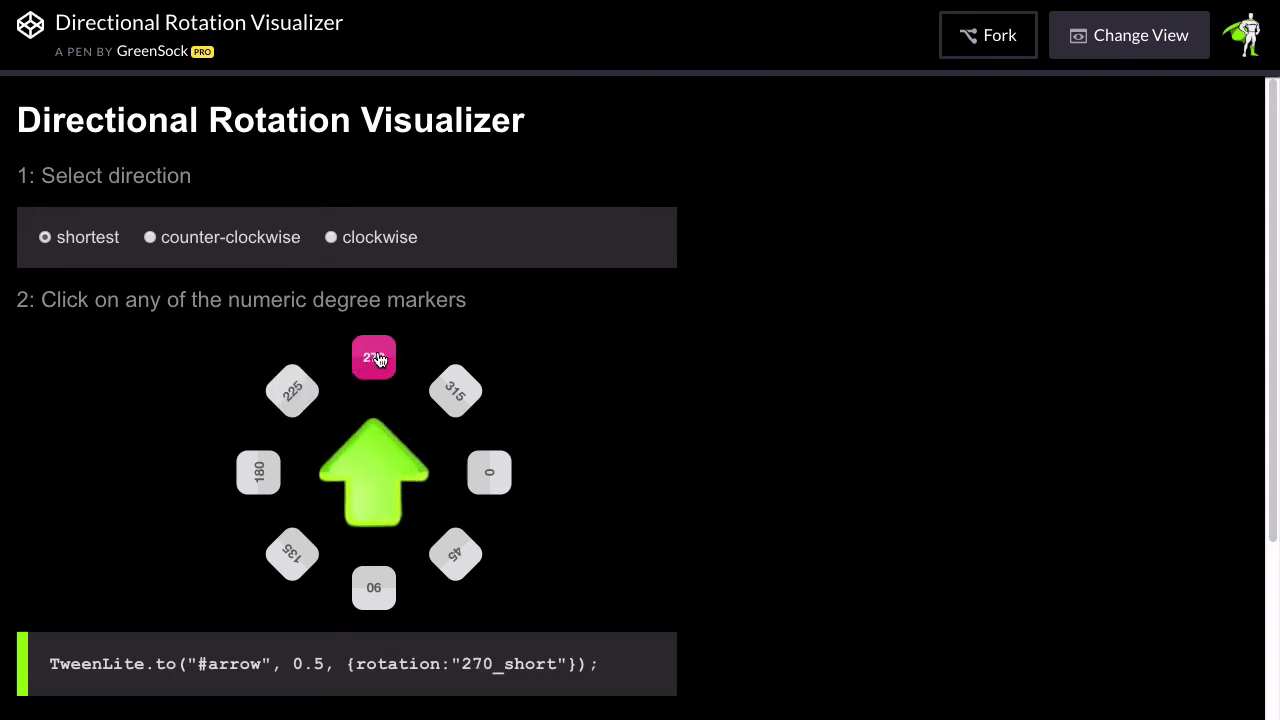
{"action": "left_click", "coordinate": [489, 472]}
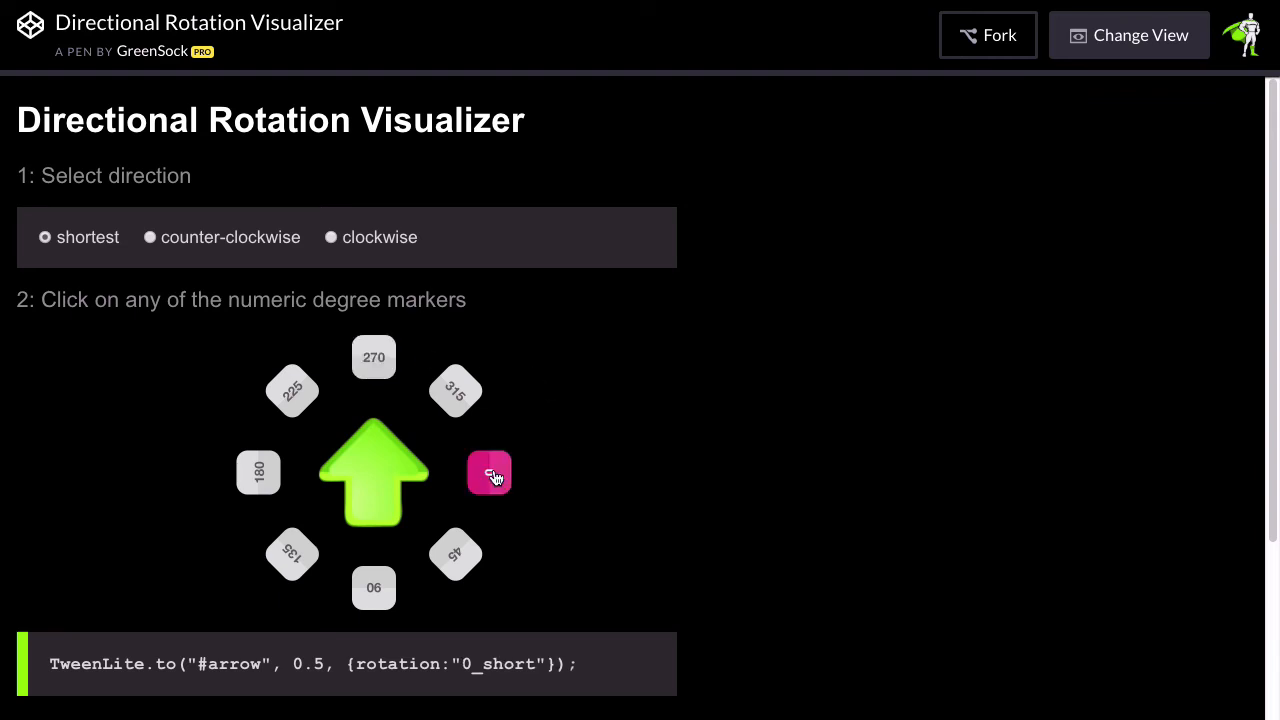
{"action": "left_click", "coordinate": [489, 472]}
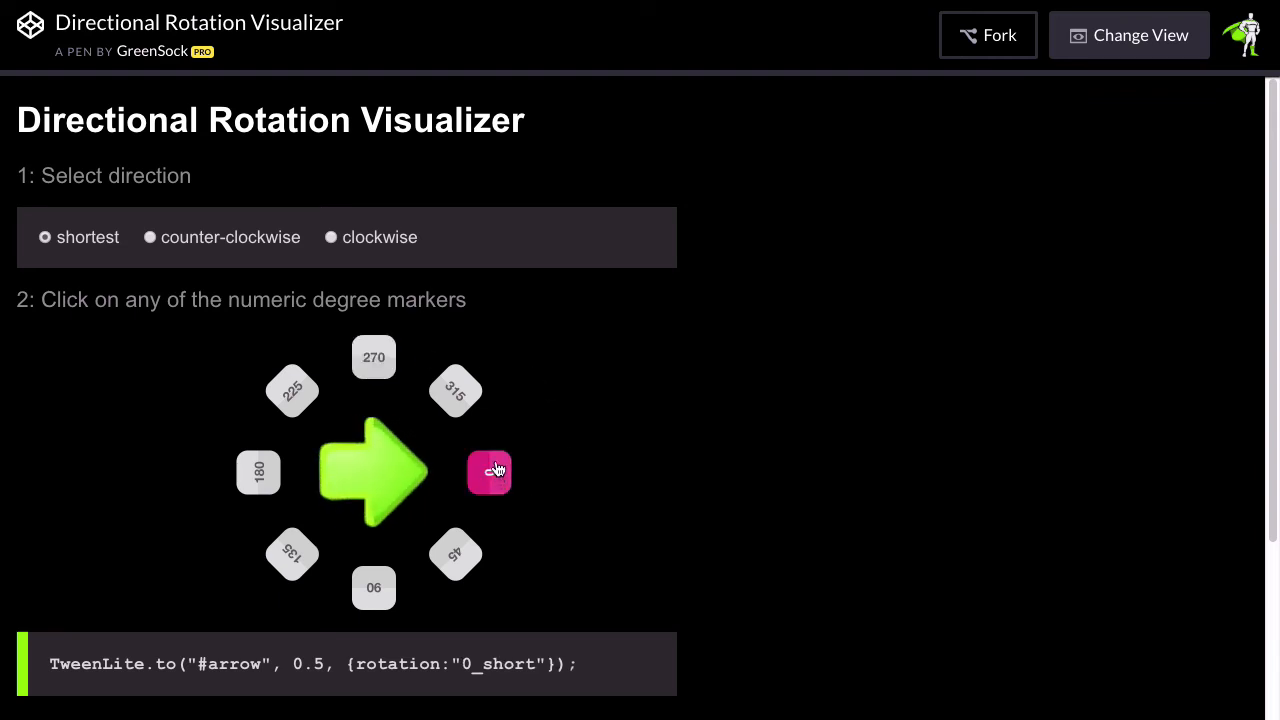
{"action": "left_click", "coordinate": [292, 391]}
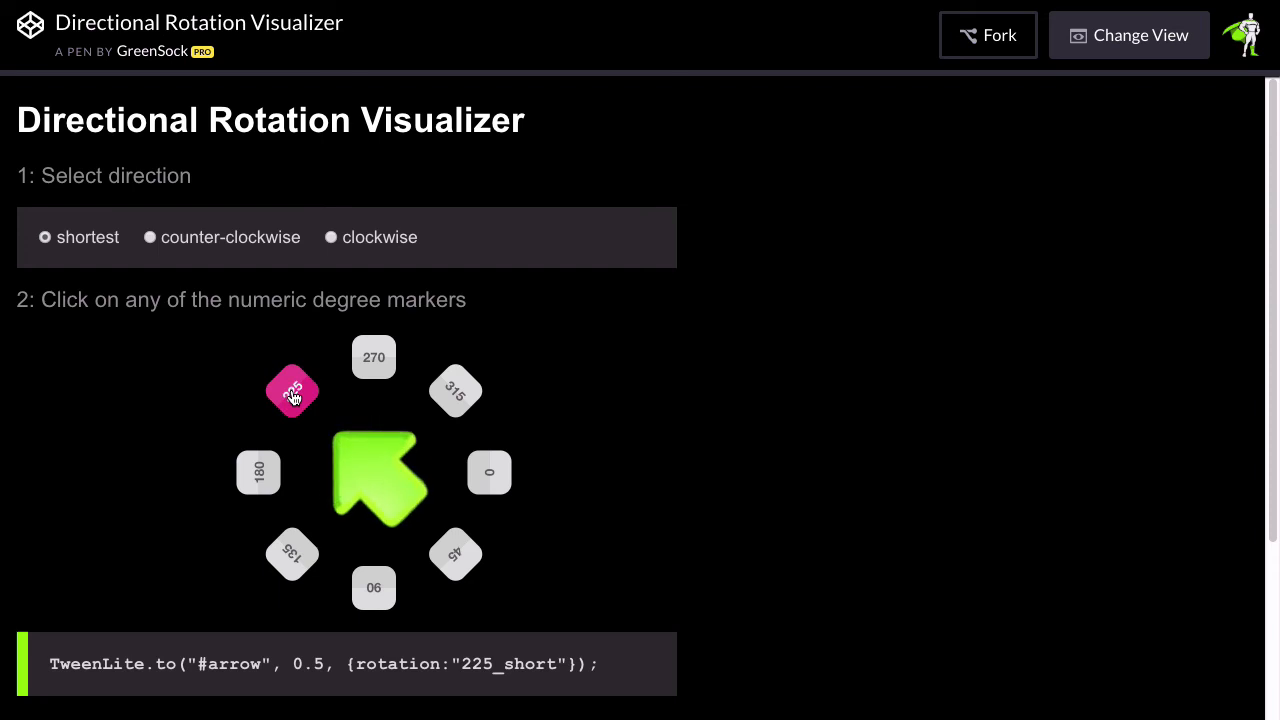